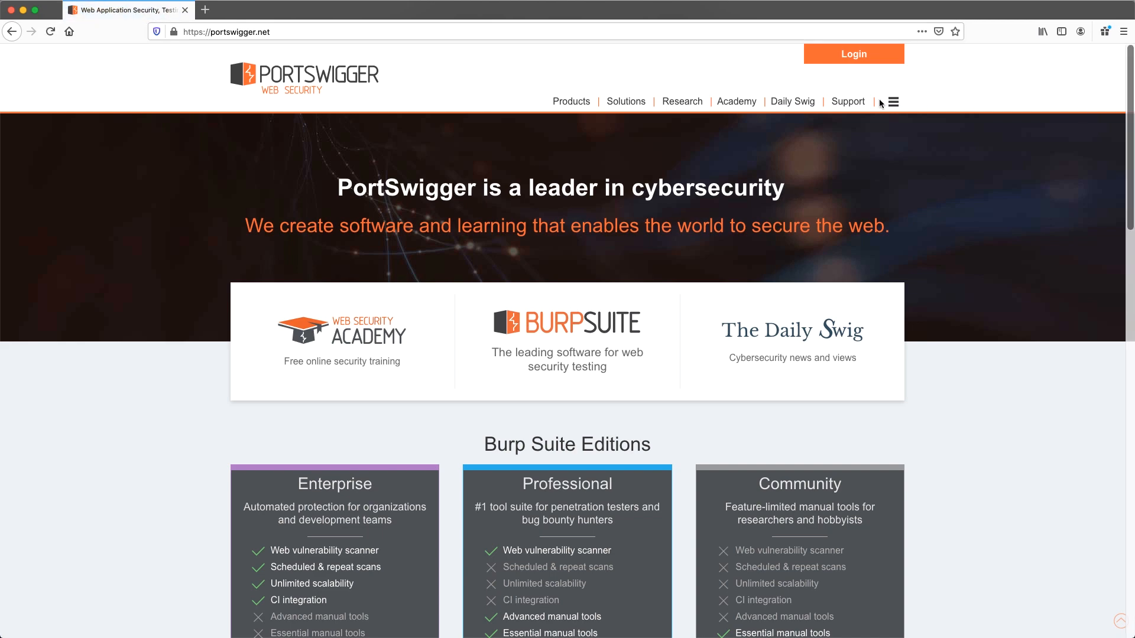
- Browse The Daily Swig news page from PortSwigger's navigation and scroll its article grid
left_click(792, 101)
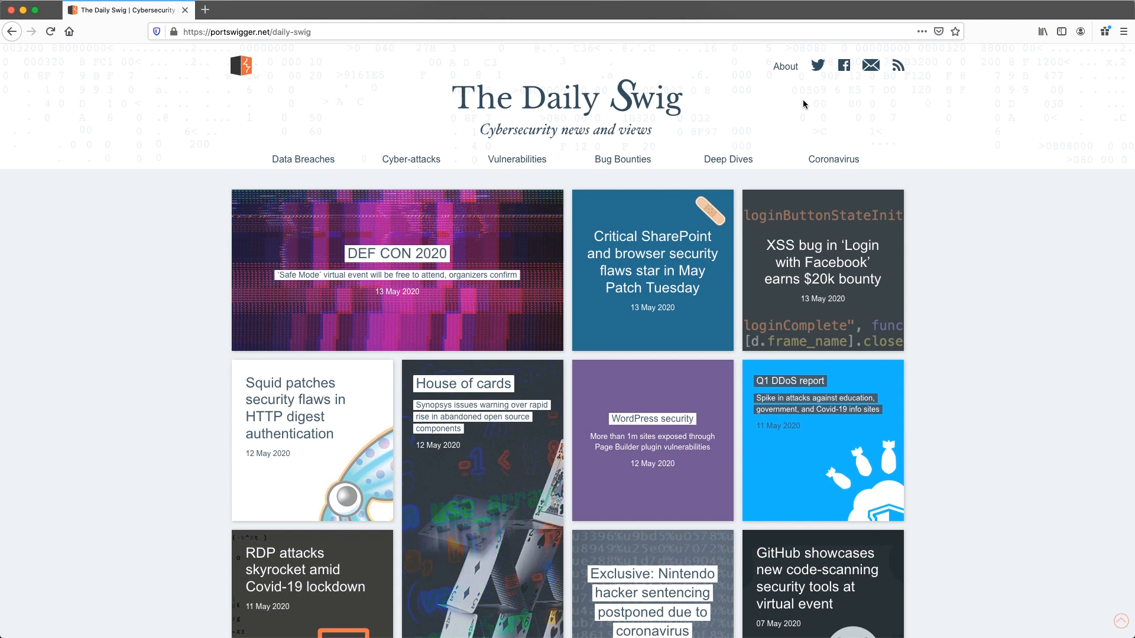
scroll("down", 3)
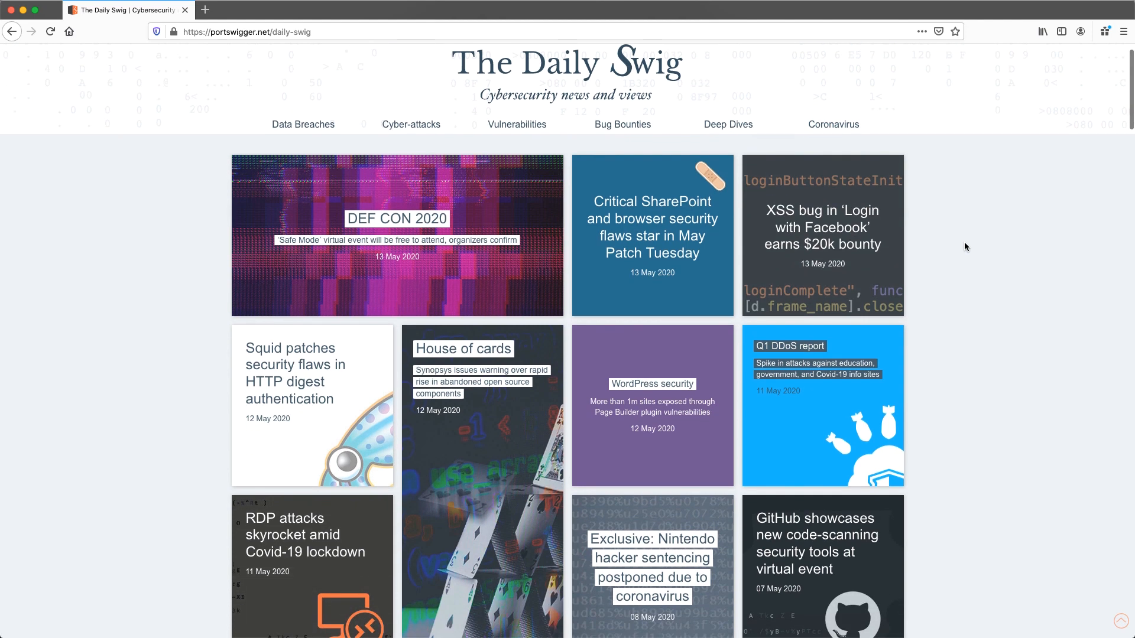
scroll("down", 3)
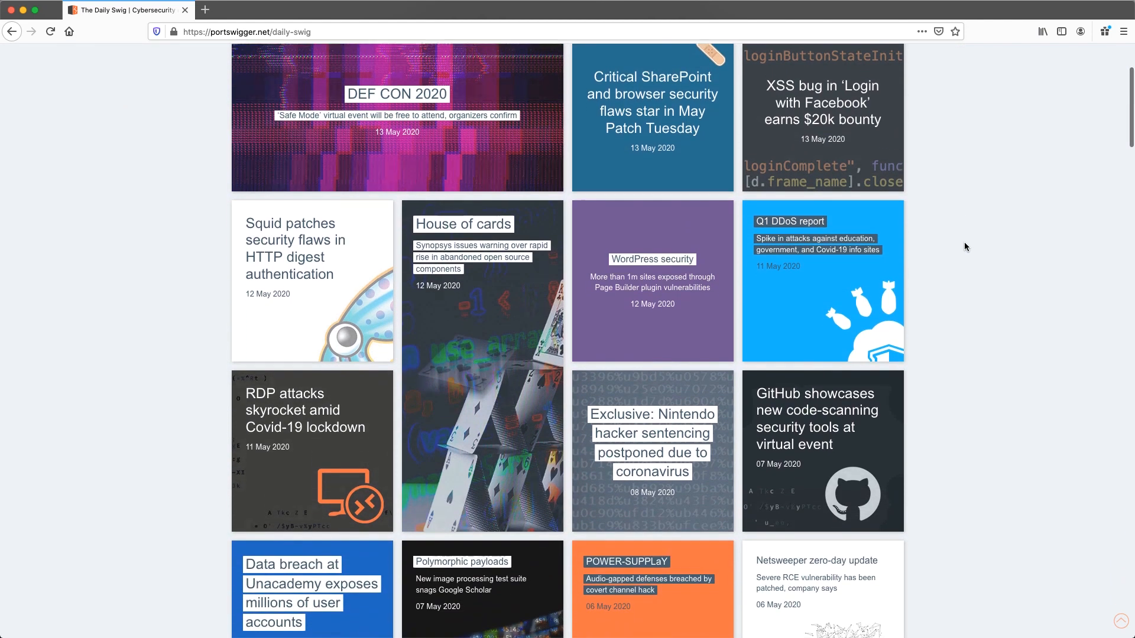
scroll("down", 3)
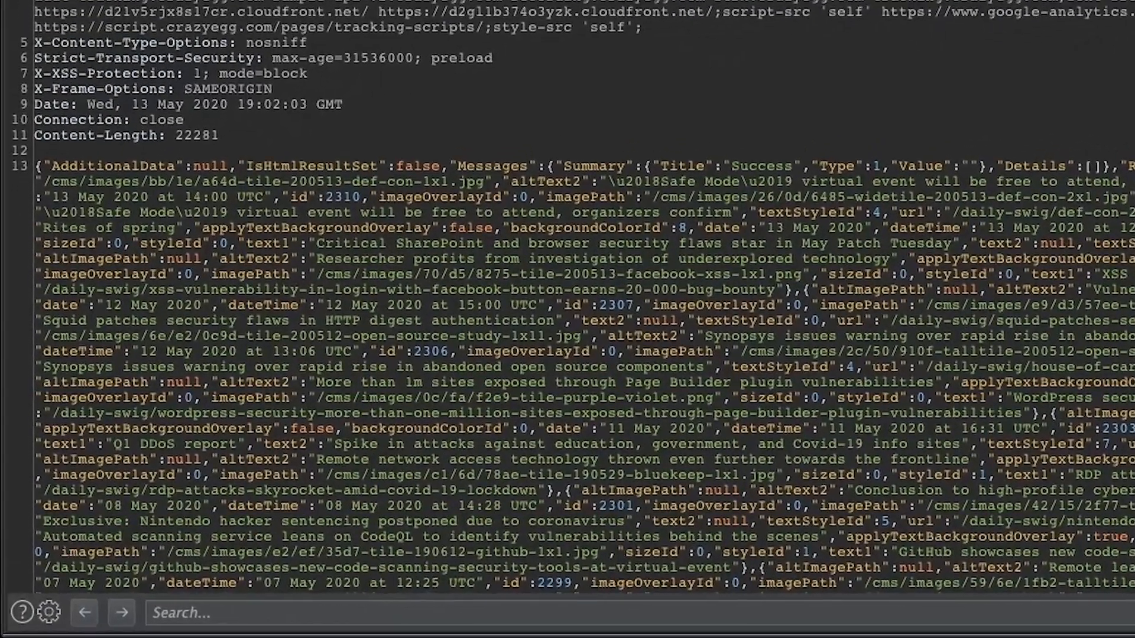
scroll("down", 3)
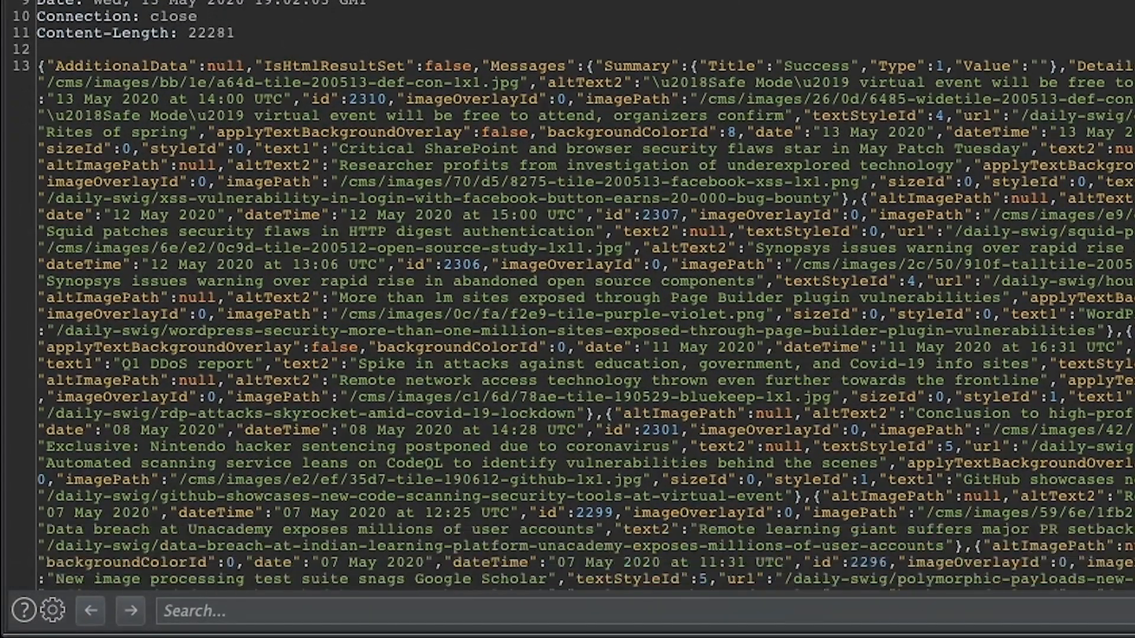
scroll("down", 3)
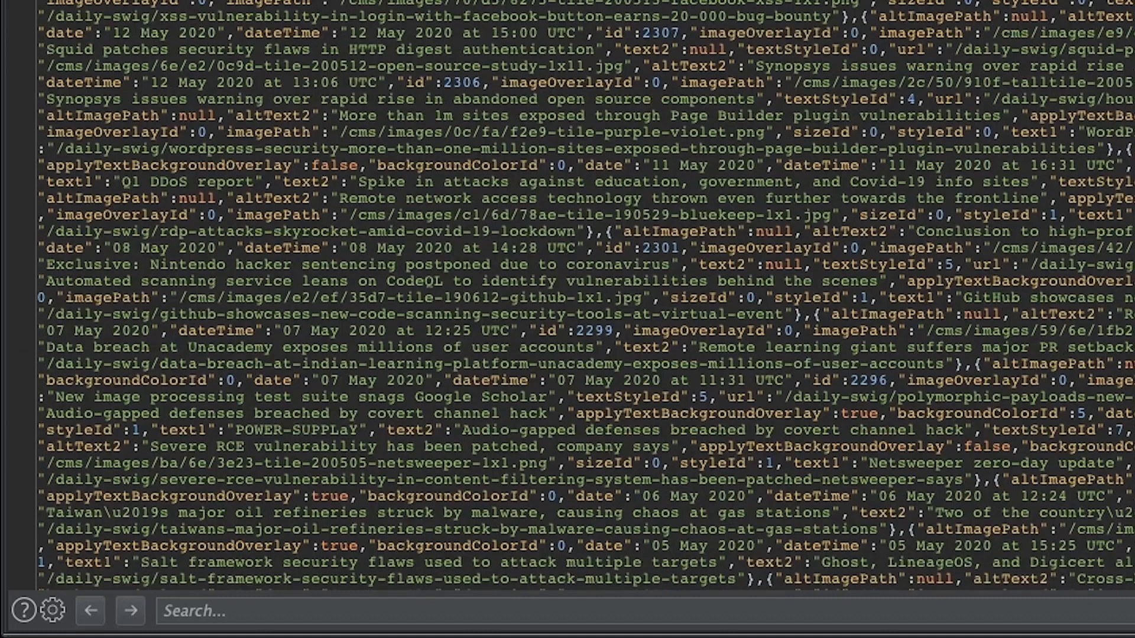
scroll("down", 3)
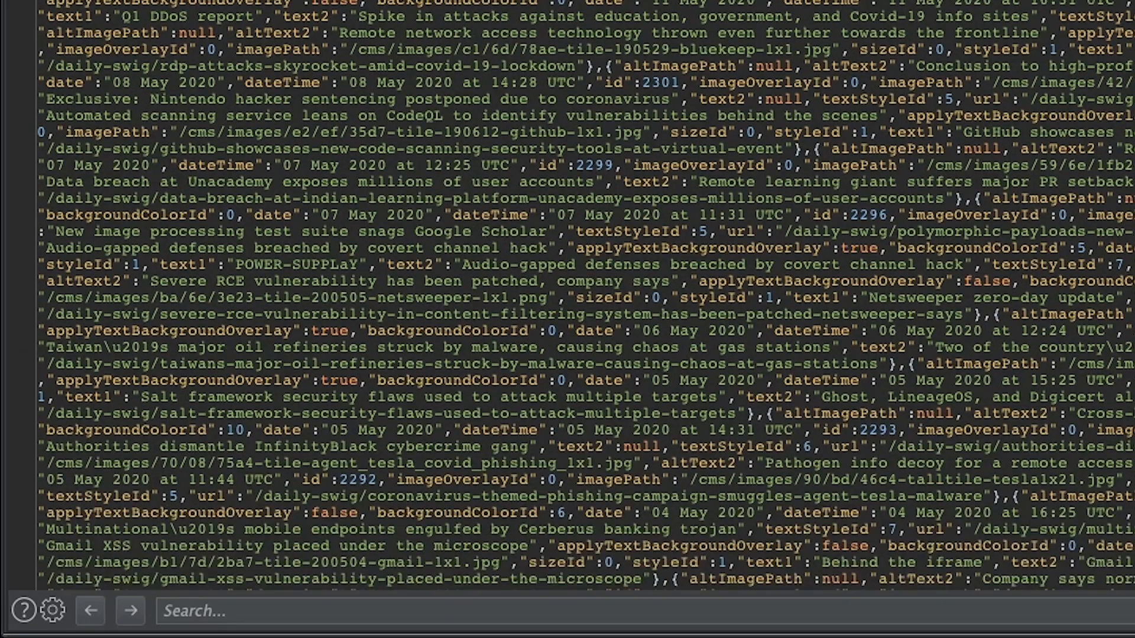
scroll("down", 3)
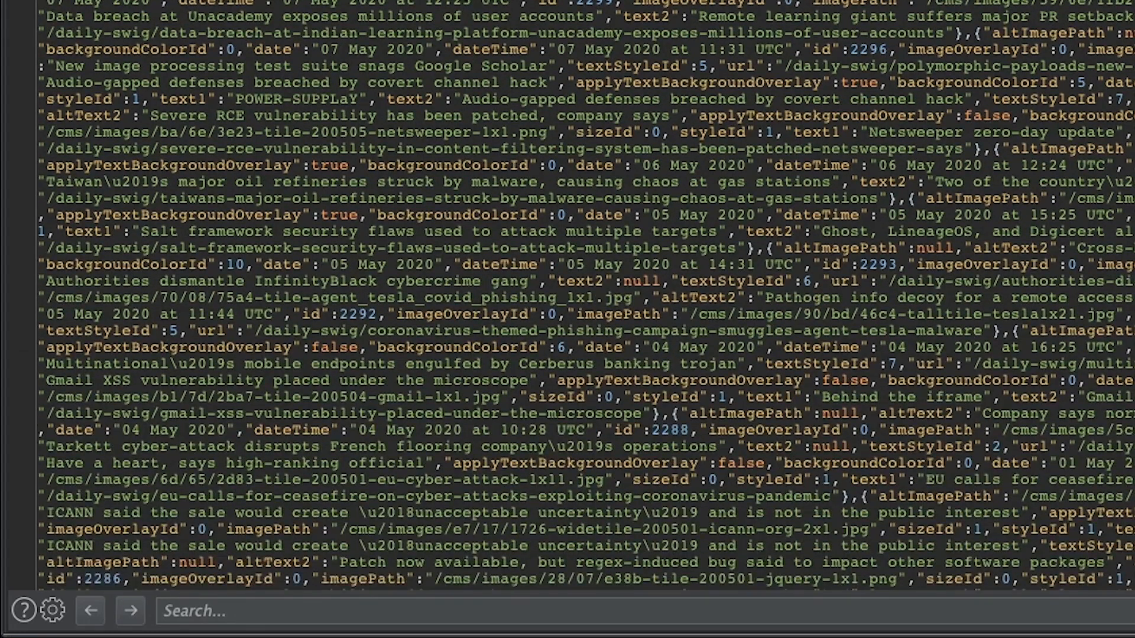
scroll("down", 3)
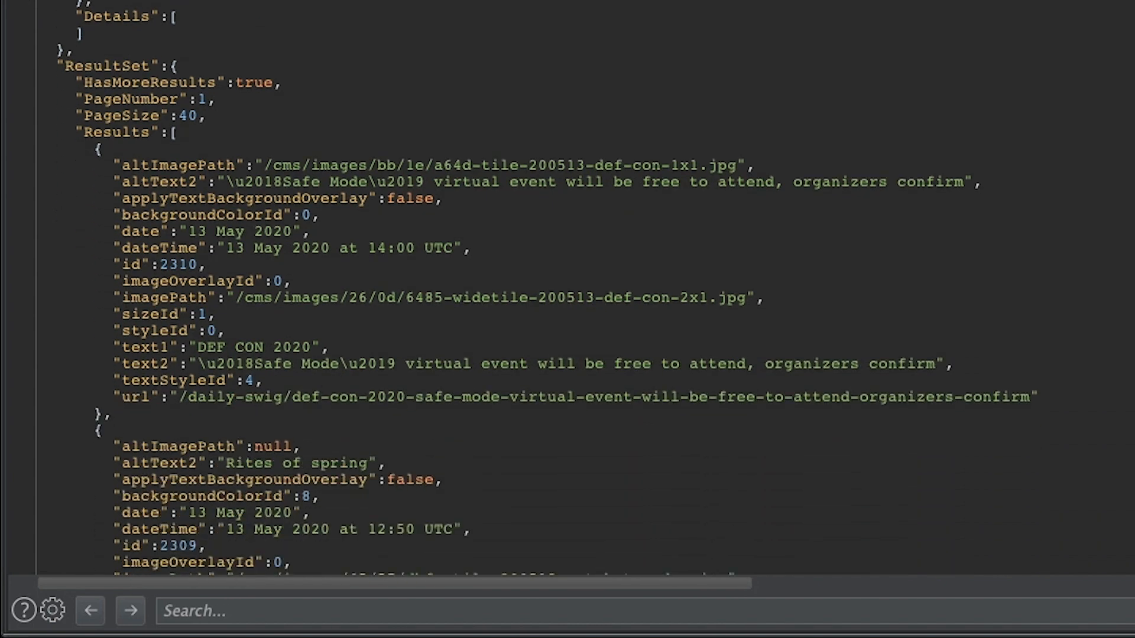
- Scroll through the indented, pretty-printed fields of the feed's JSON response
scroll("down", 3)
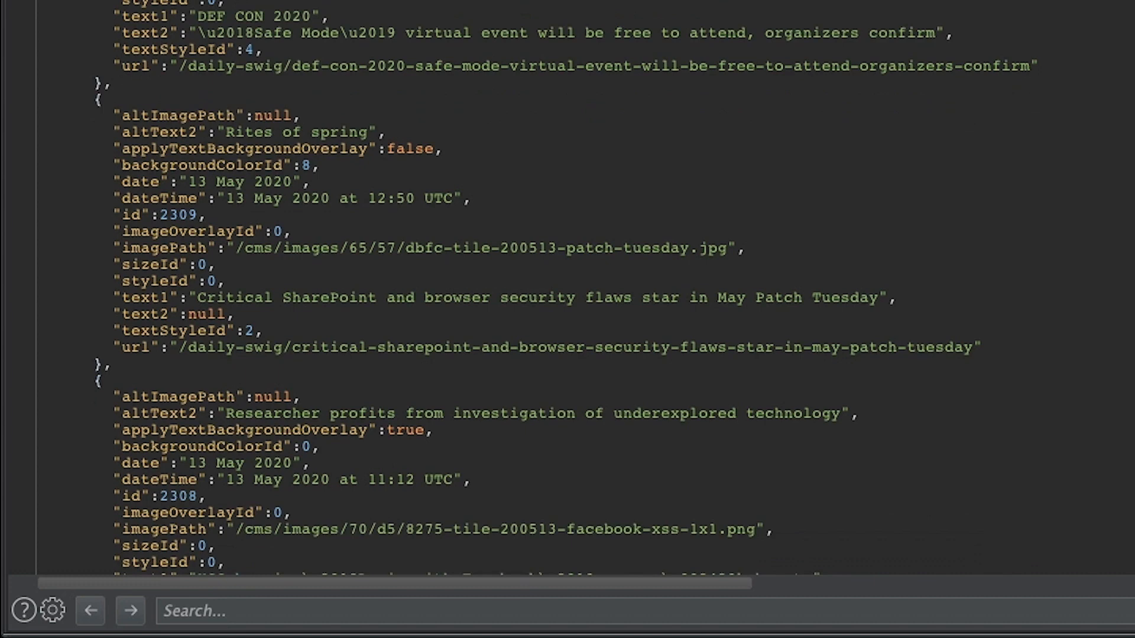
scroll("down", 3)
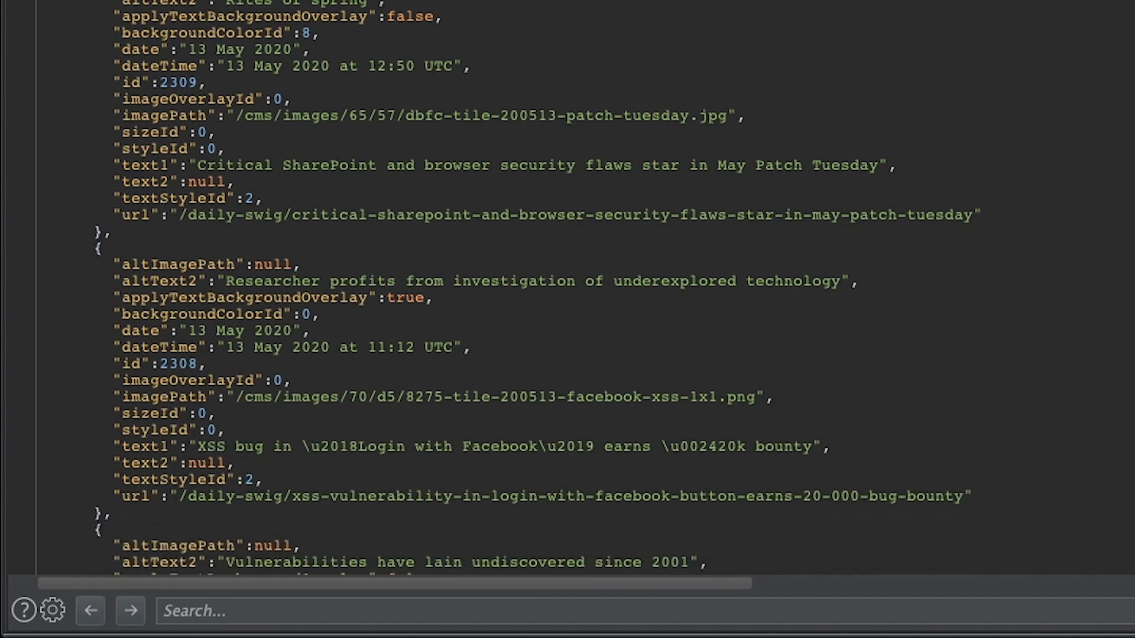
scroll("down", 3)
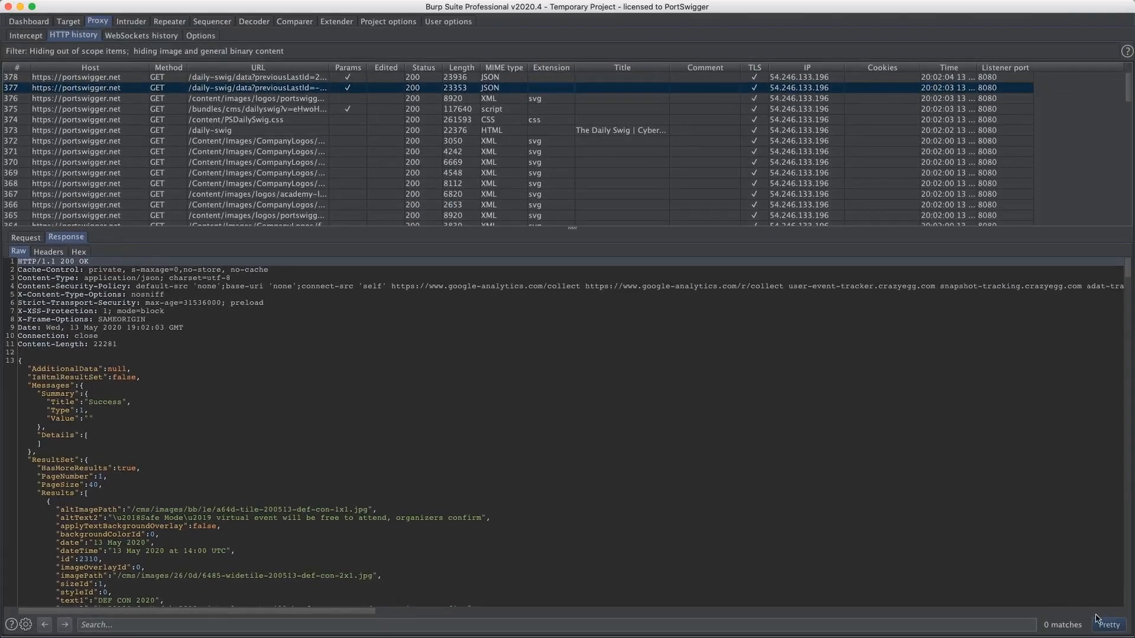
- Turn Pretty off so the feed's JSON response shows as raw unformatted text
left_click(1110, 624)
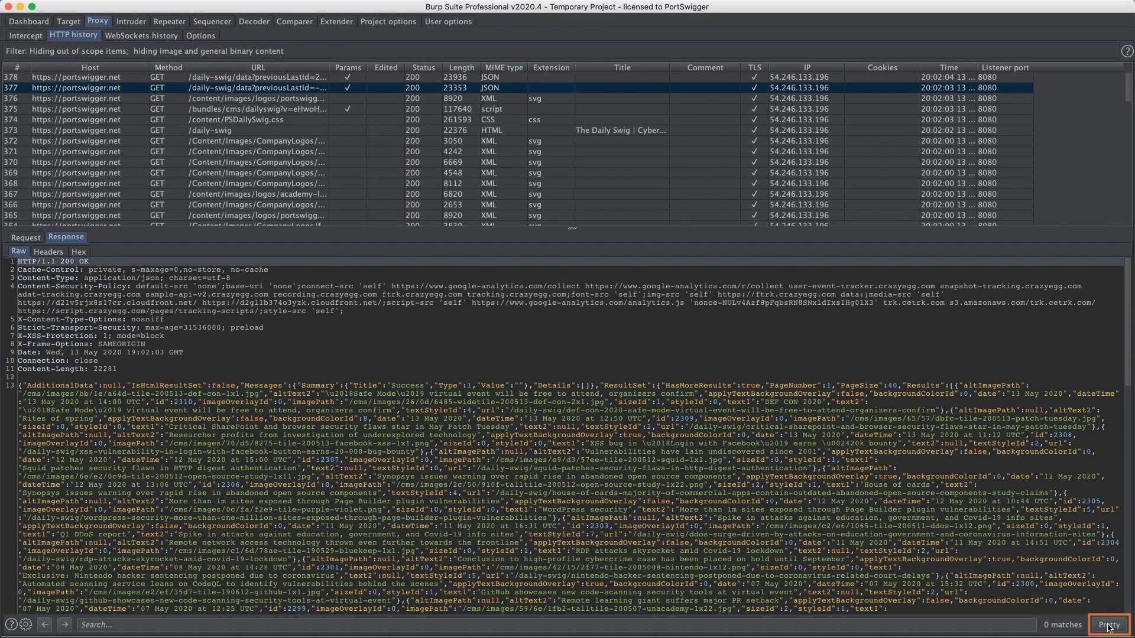